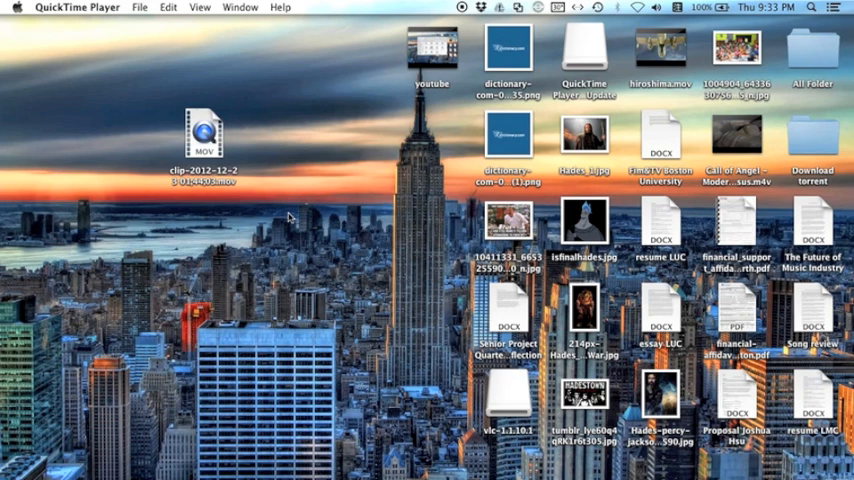
mouse_move(196, 236)
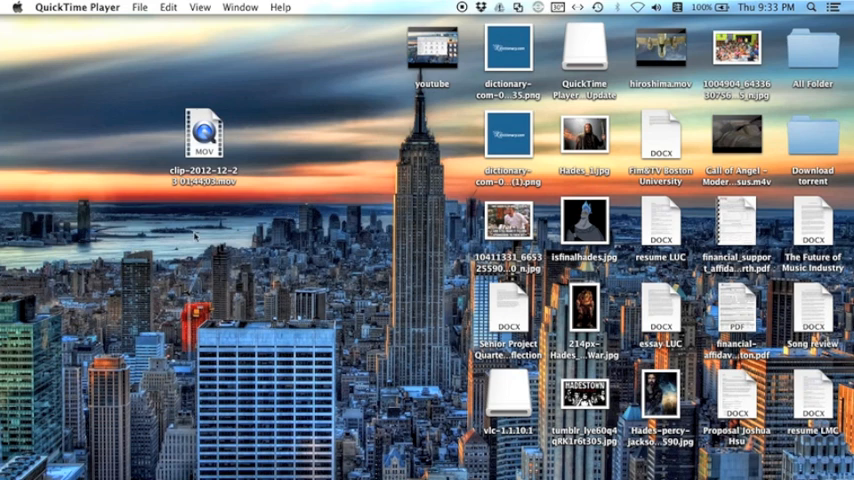
Check the clip file's context actions in Finder, then dismiss them without choosing.
right_click(204, 136)
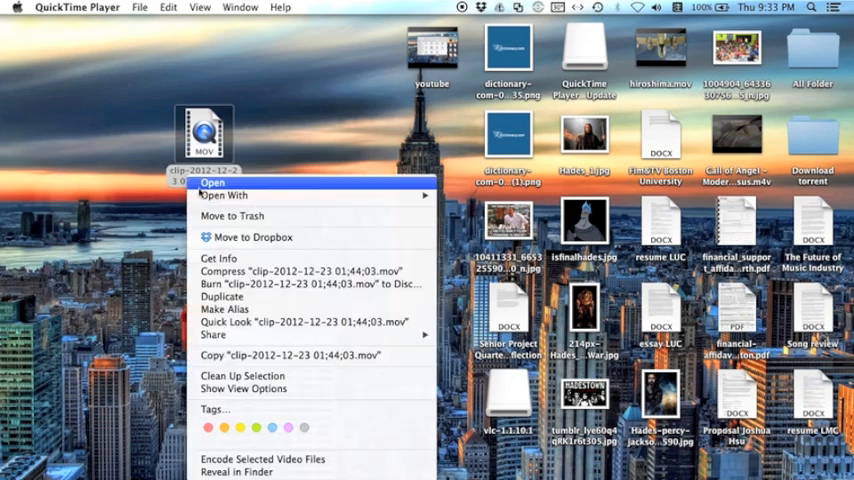
click(224, 196)
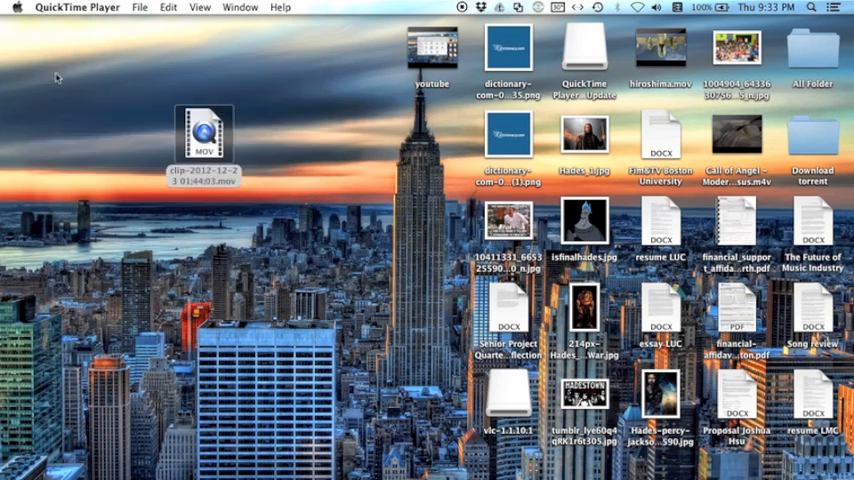
mouse_move(148, 190)
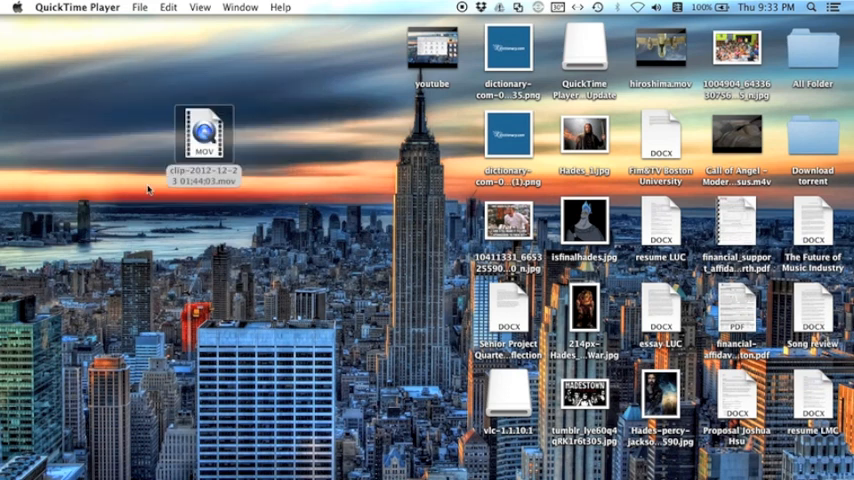
mouse_move(152, 186)
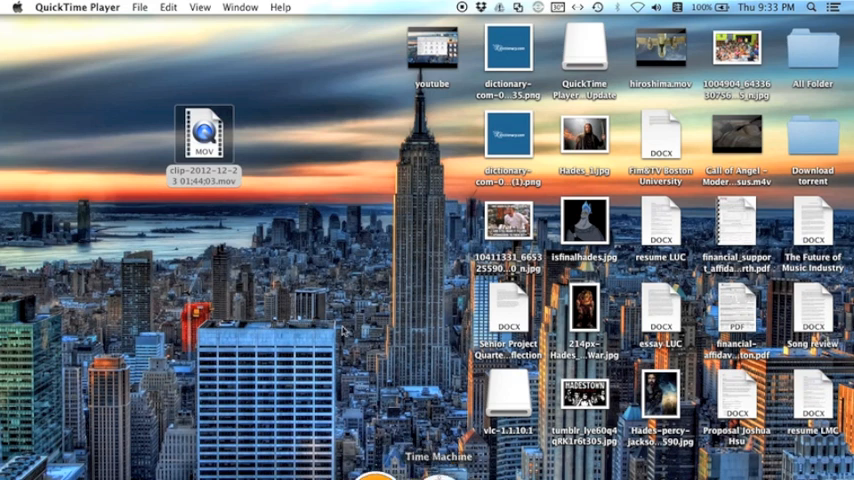
mouse_move(232, 228)
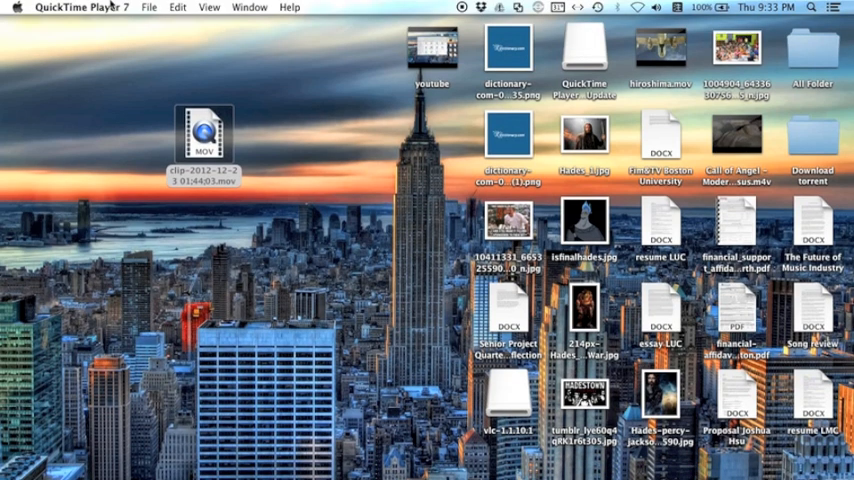
Enter the QuickTime Pro registration via the application menu's Registration window.
click(80, 8)
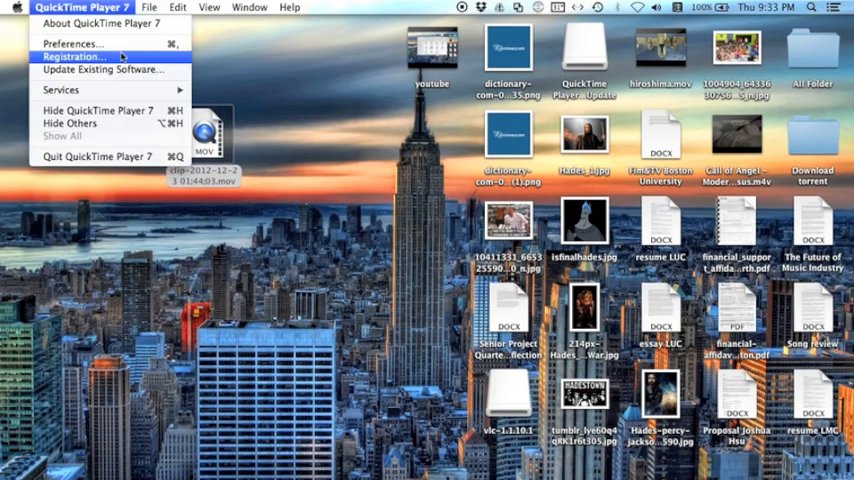
click(72, 56)
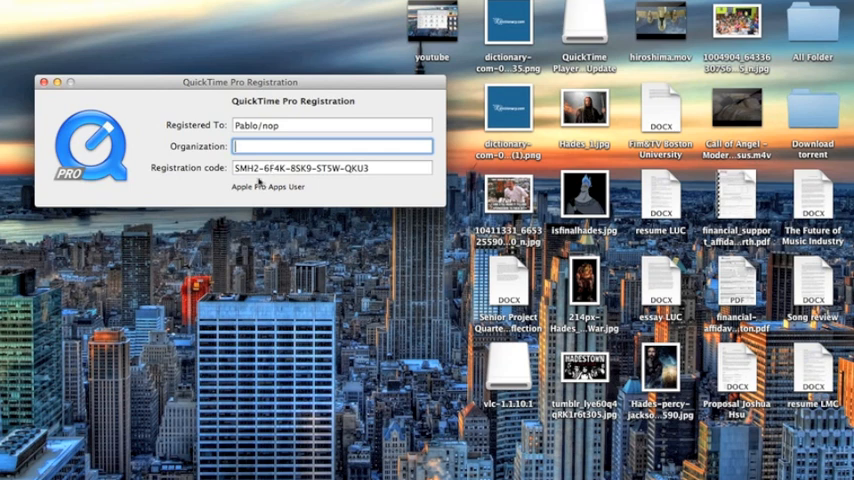
mouse_move(108, 172)
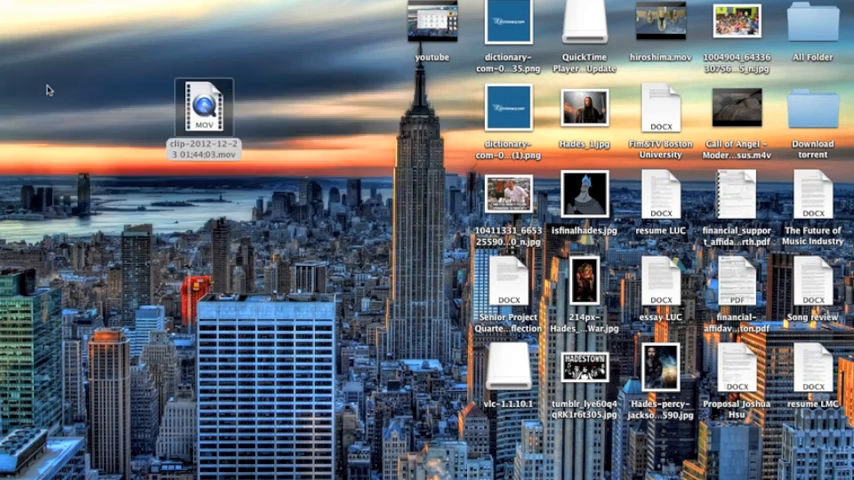
Open the skiing .mov clip with QuickTime Player 7 from its Open With menu.
right_click(204, 104)
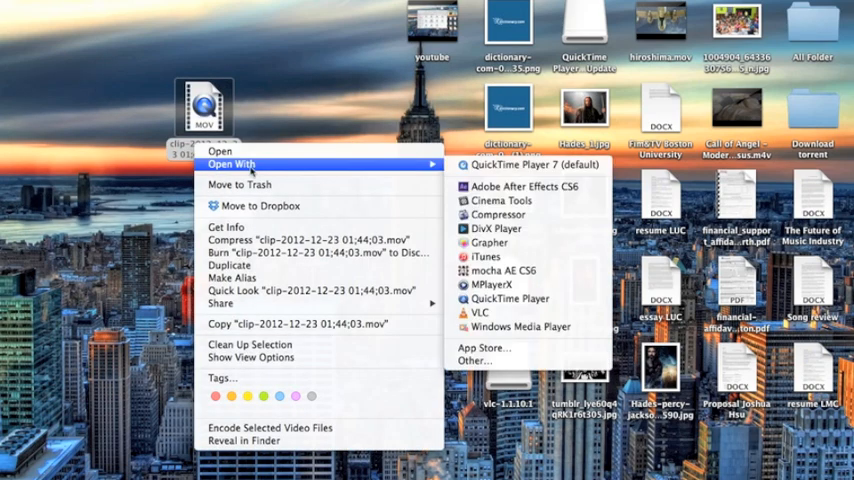
mouse_move(528, 164)
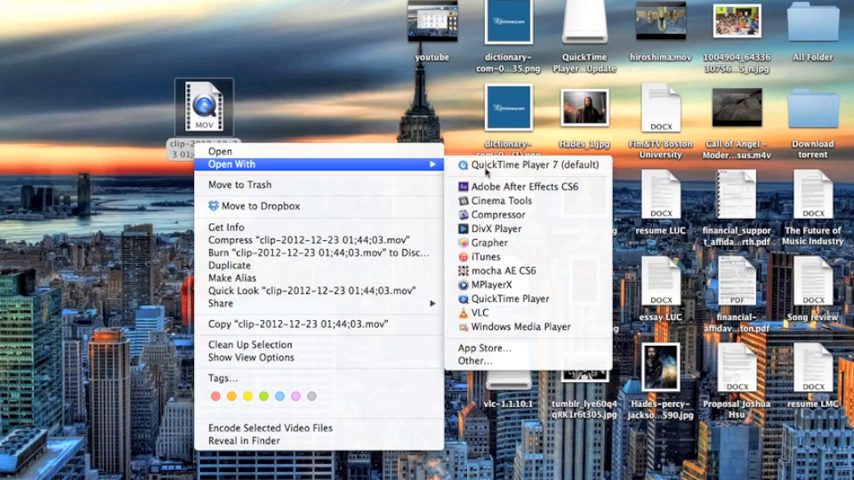
click(536, 164)
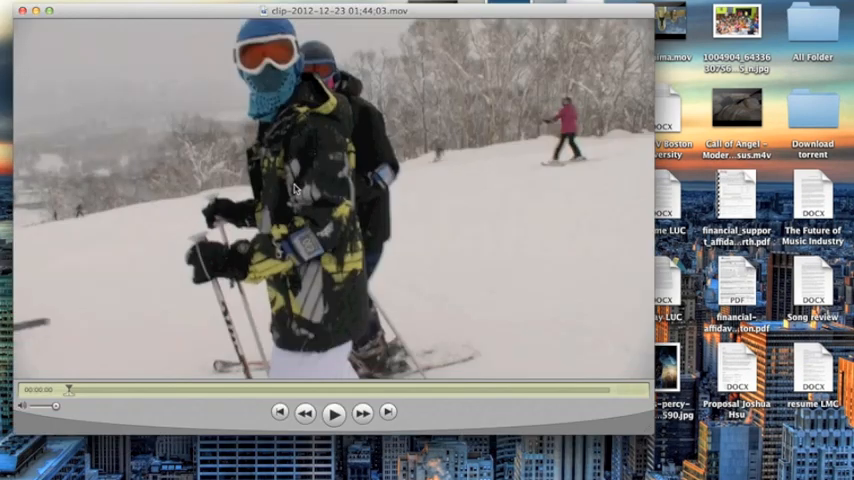